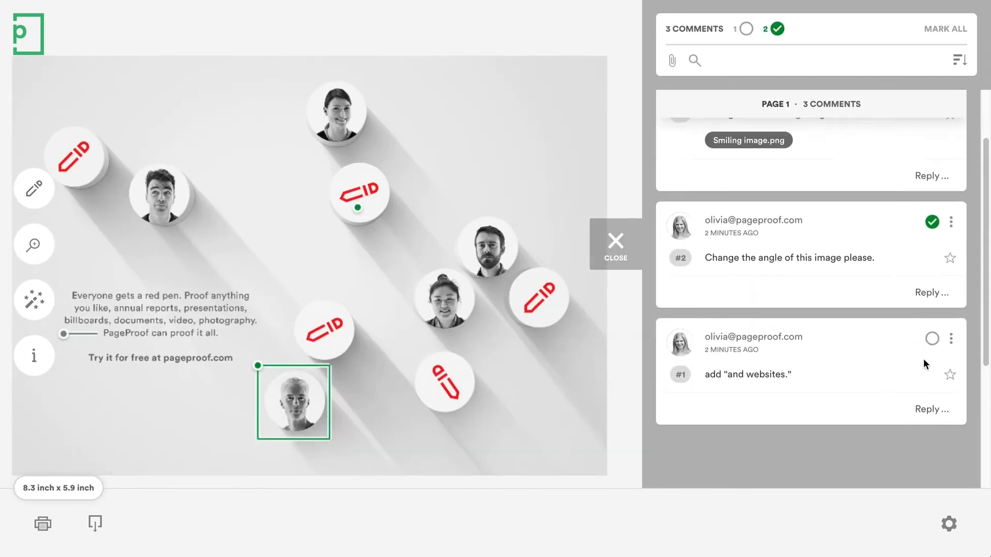
Step: Publish the Canva 'Press ad visuals' design to PageProof via the Download menu and save it as a proof
left_click(931, 339)
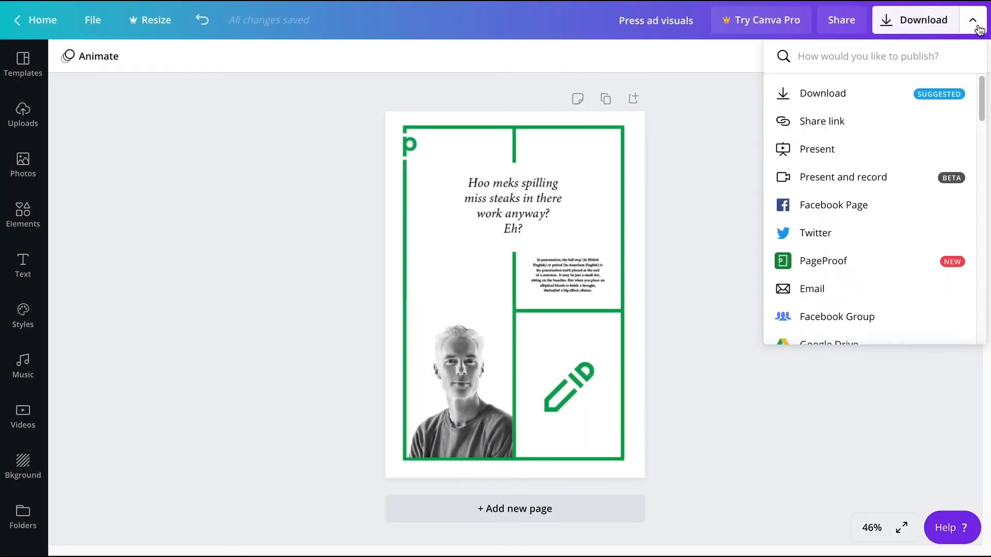
mouse_move(874, 261)
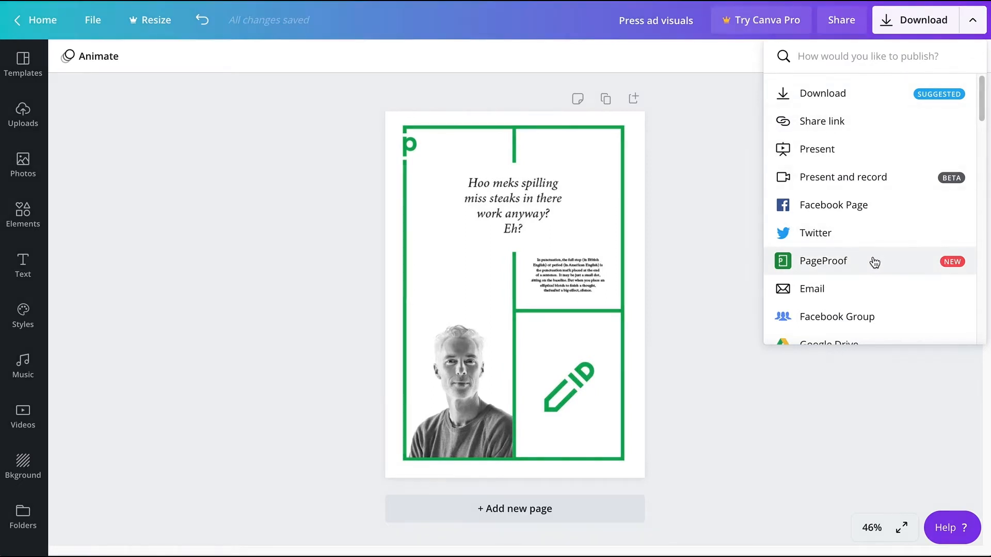
left_click(823, 262)
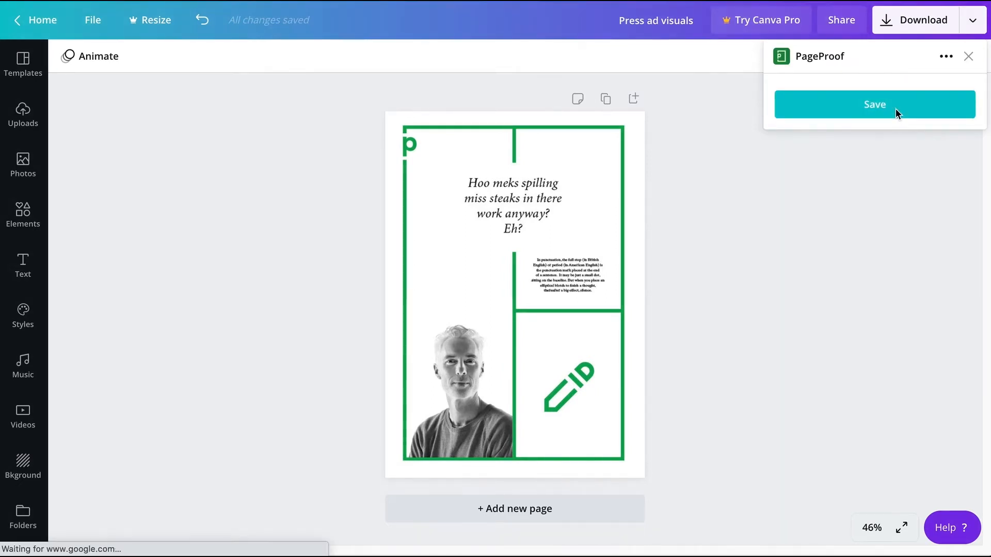
left_click(875, 104)
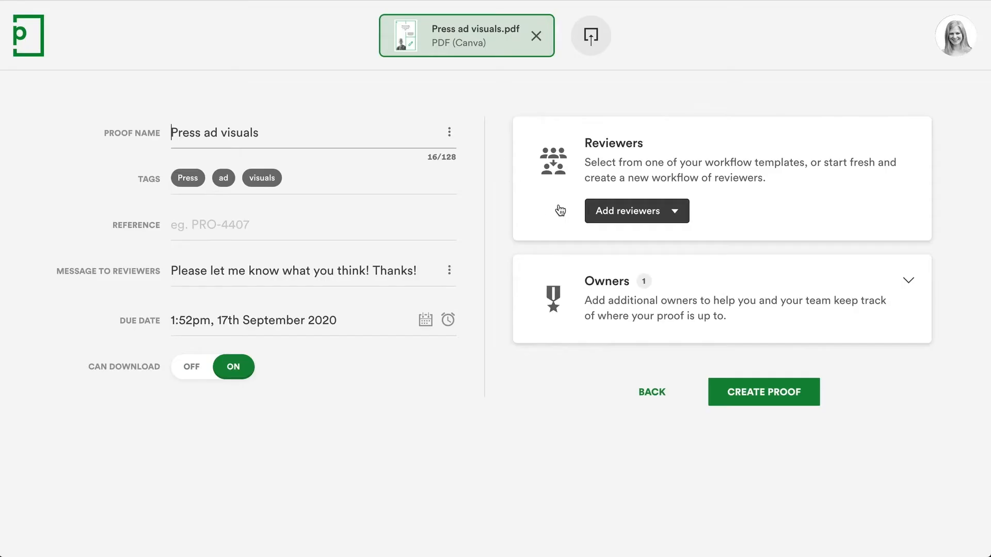
Step: Load the Email marketing reviewer workflow and send the Press ad visuals proof to its six reviewers
left_click(637, 211)
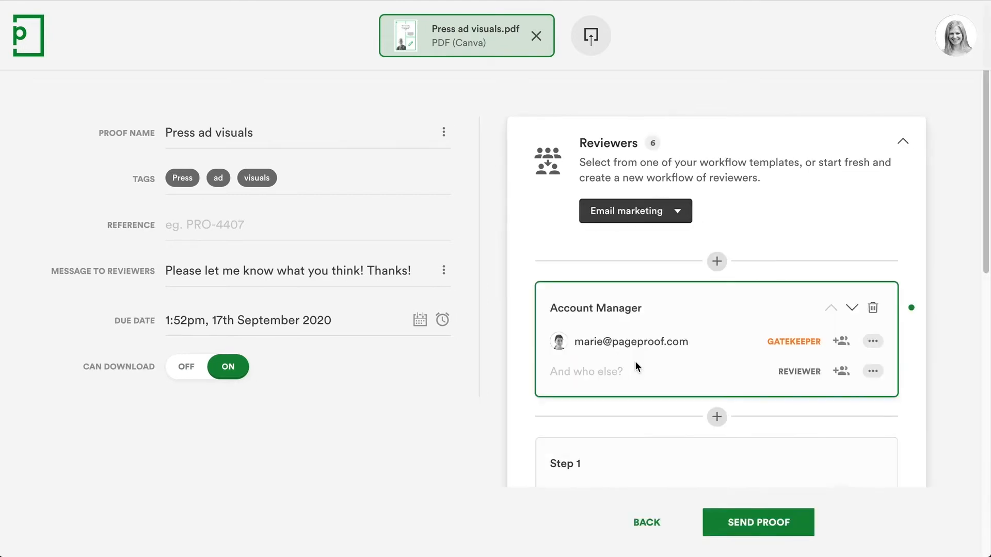
scroll("down", 3)
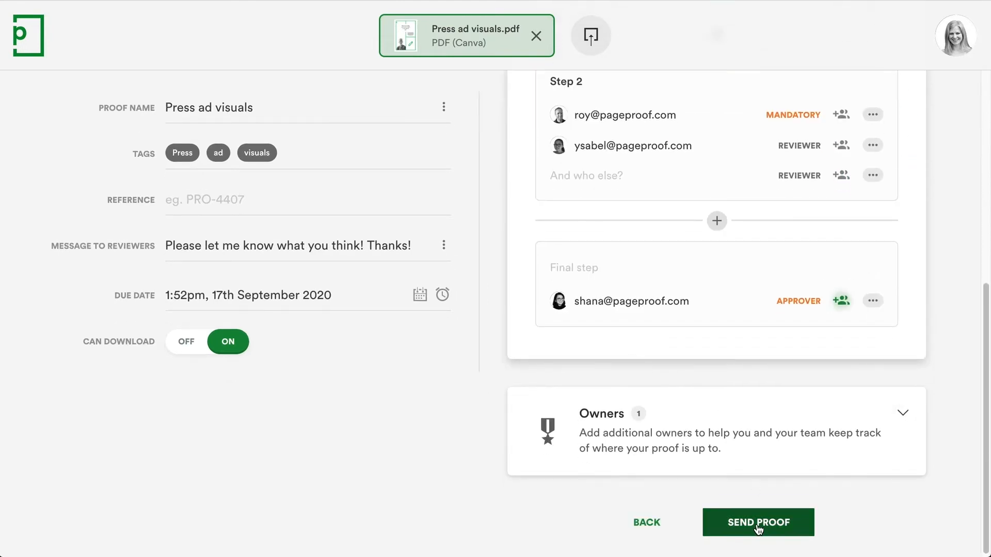
left_click(758, 522)
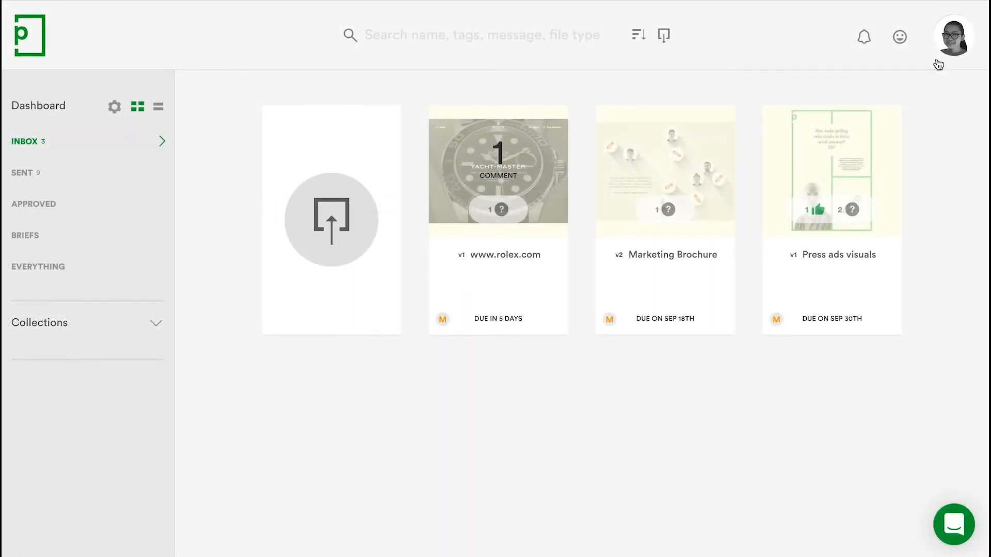
Step: Go to Team account management from the profile menu and view the account feature settings
left_click(953, 35)
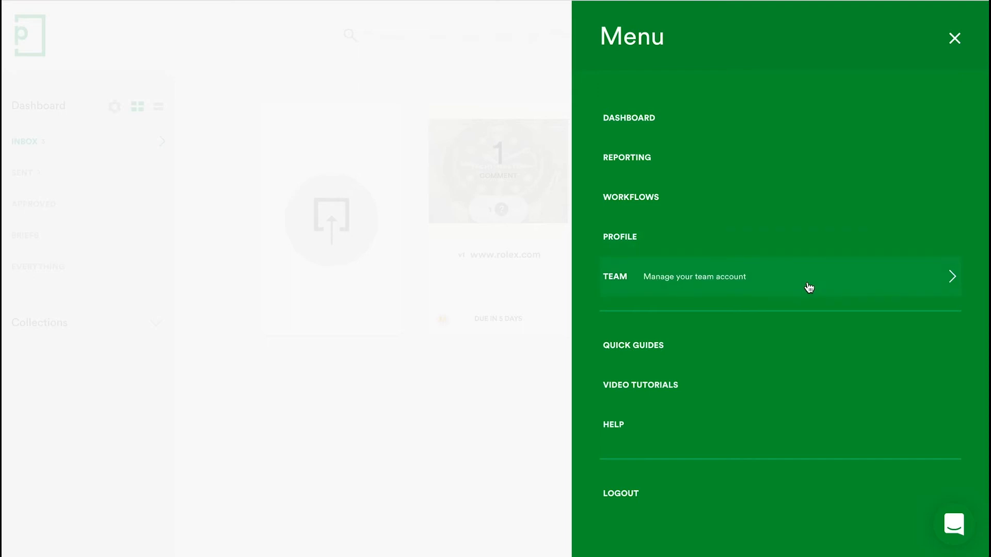
left_click(778, 277)
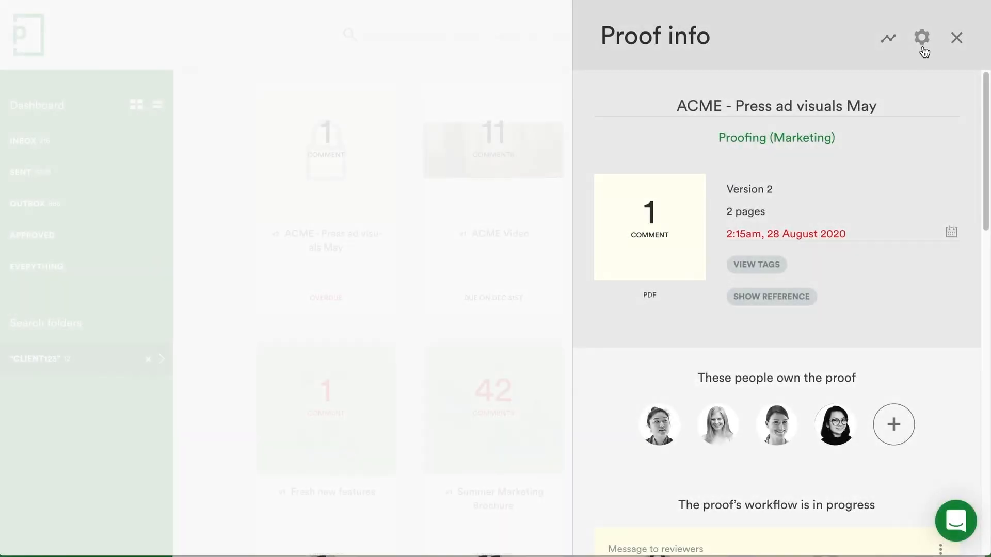
left_click(921, 38)
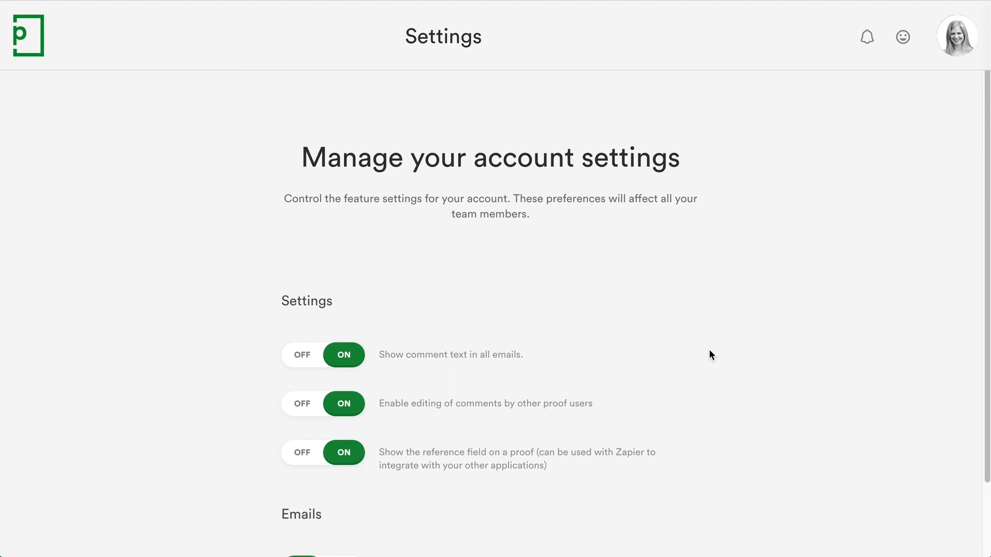
Step: Review the account settings, then show the five comments across Version 1 and Version 2 in compare mode
scroll("down", 3)
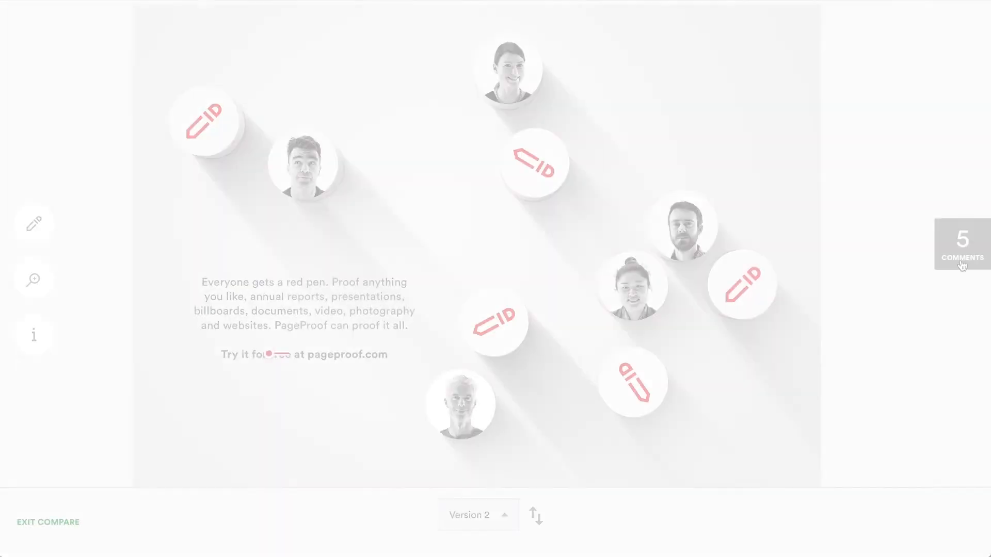
left_click(961, 246)
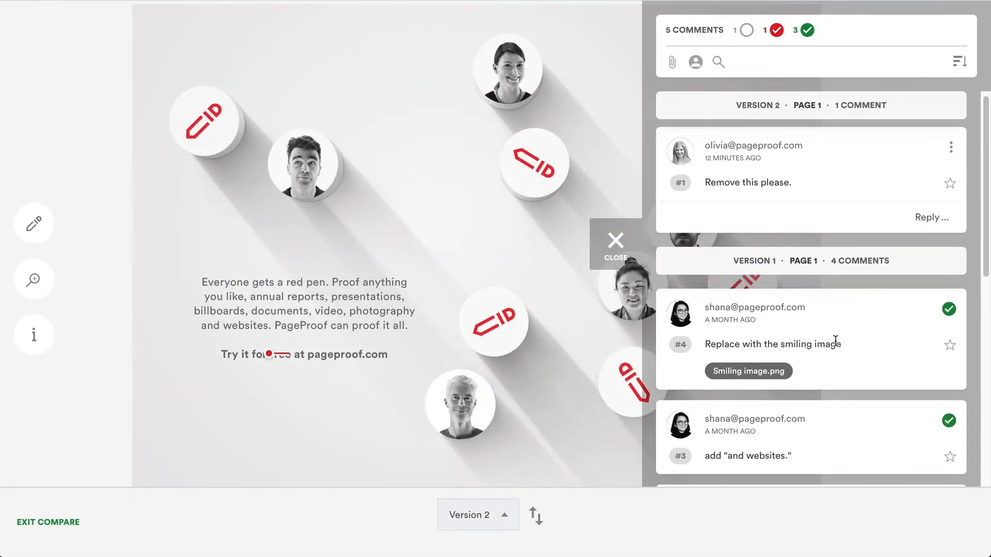